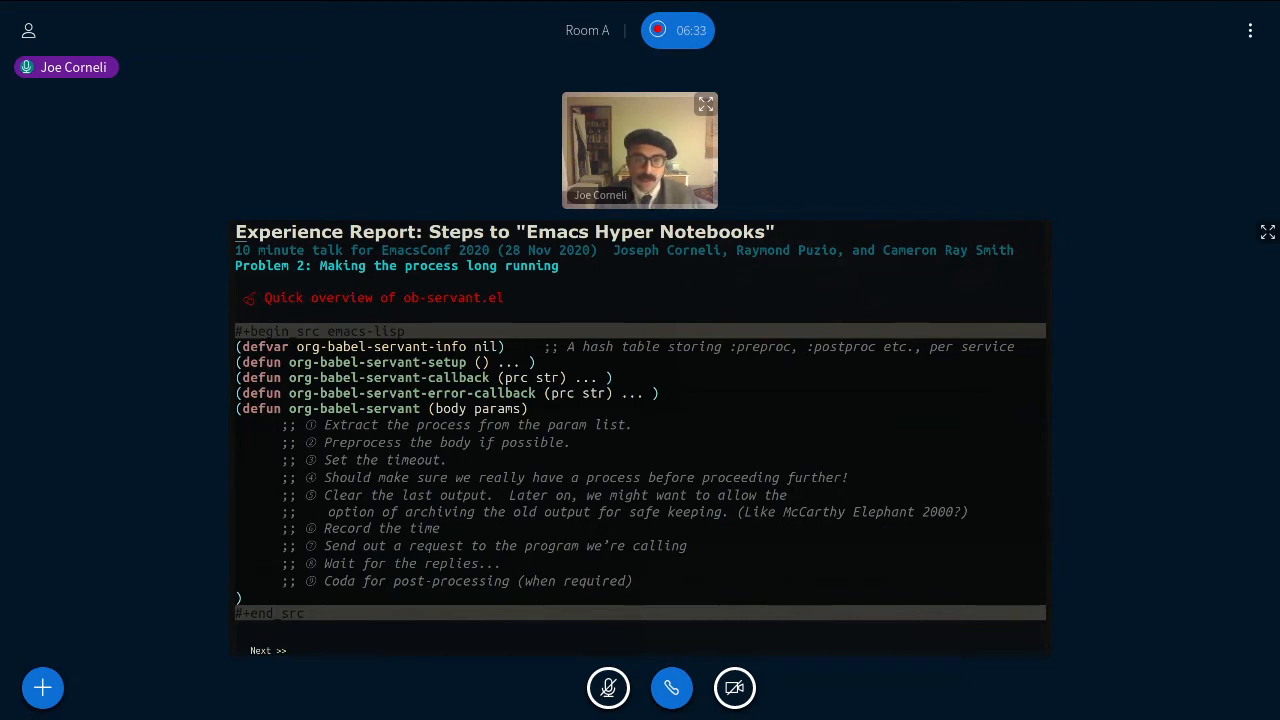
- Advance from the ob-servant.el overview slide to the 'Future work 1' slide
click(267, 650)
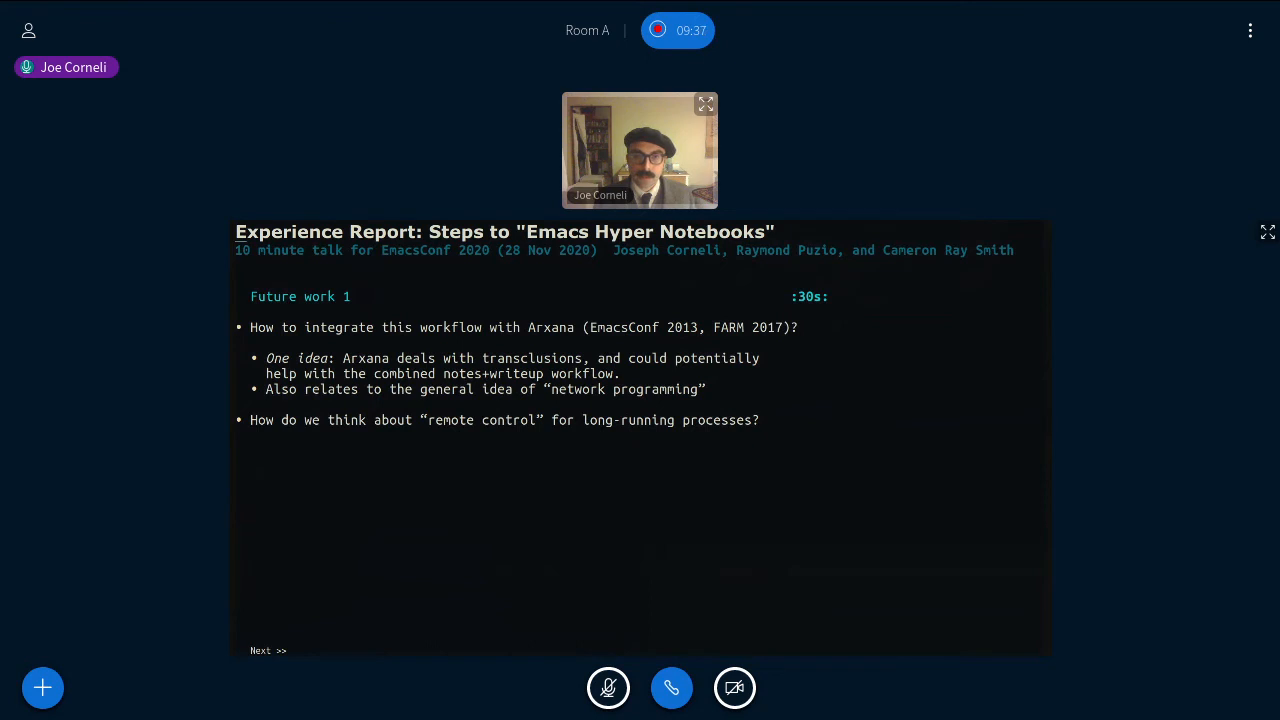
- Move from the Arxana 'Future work 1' slide to 'Future work 2'
click(267, 650)
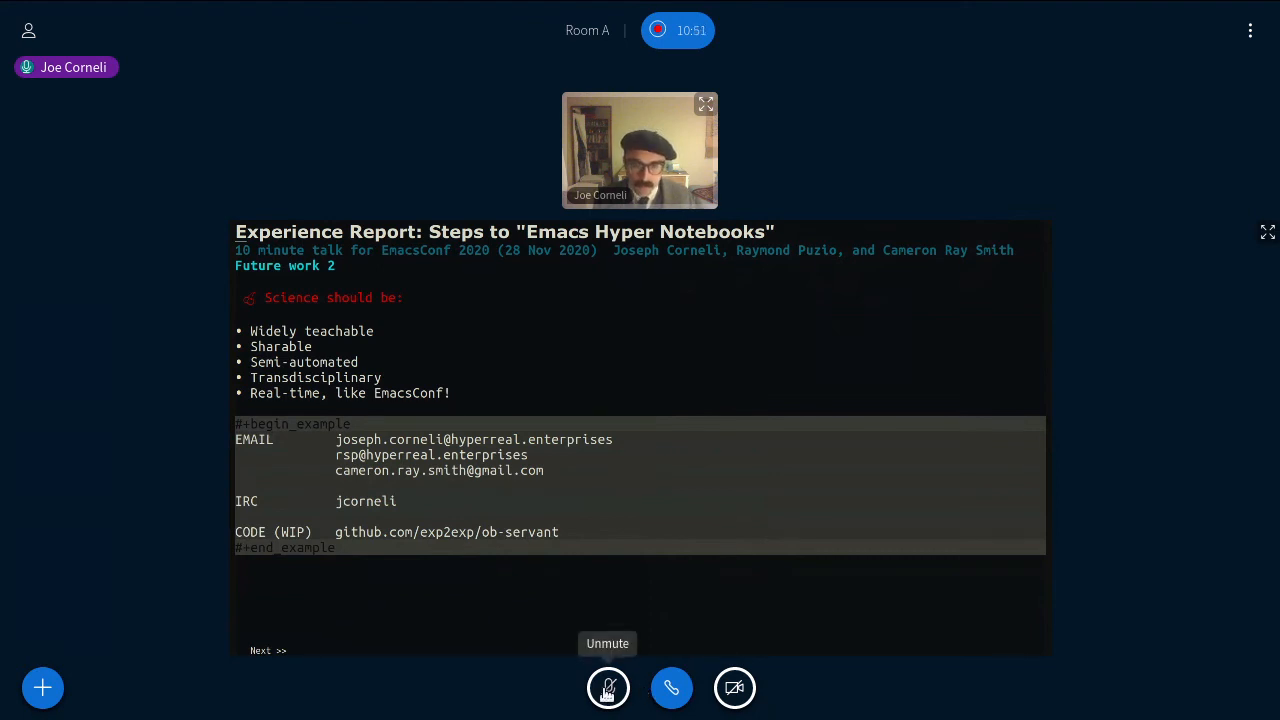
- Unmute the call microphone to take questions
click(608, 687)
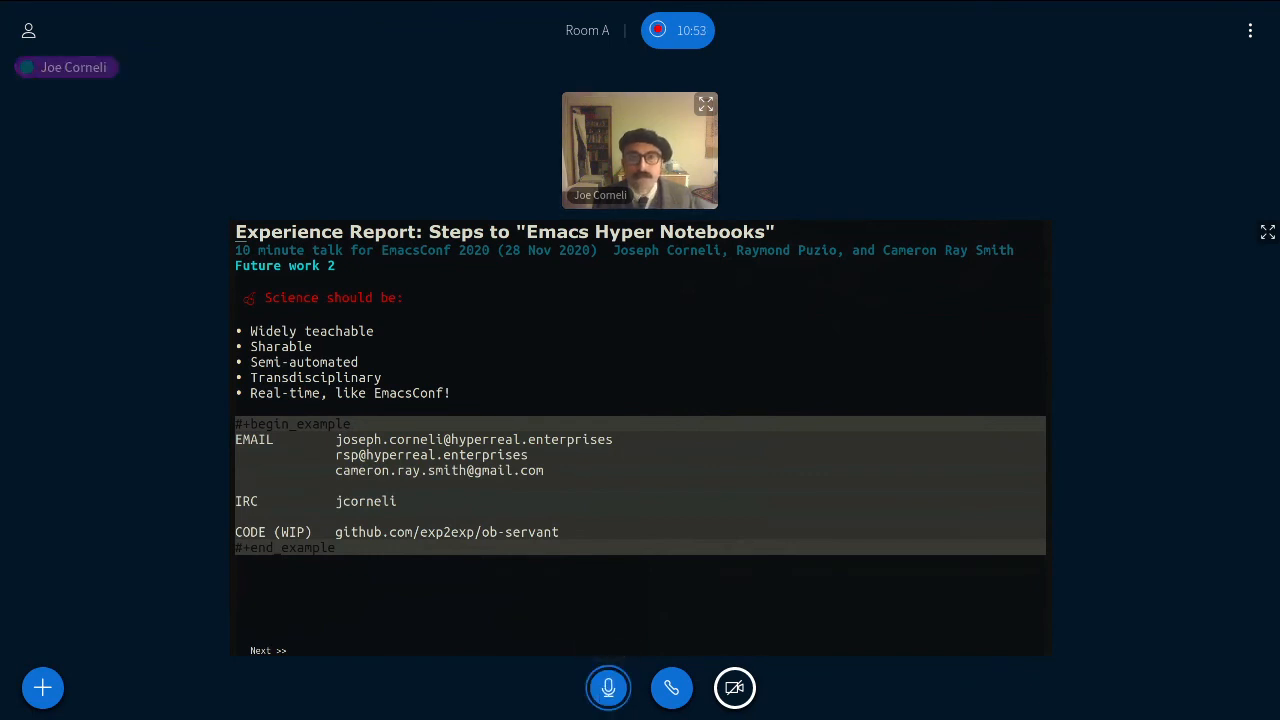